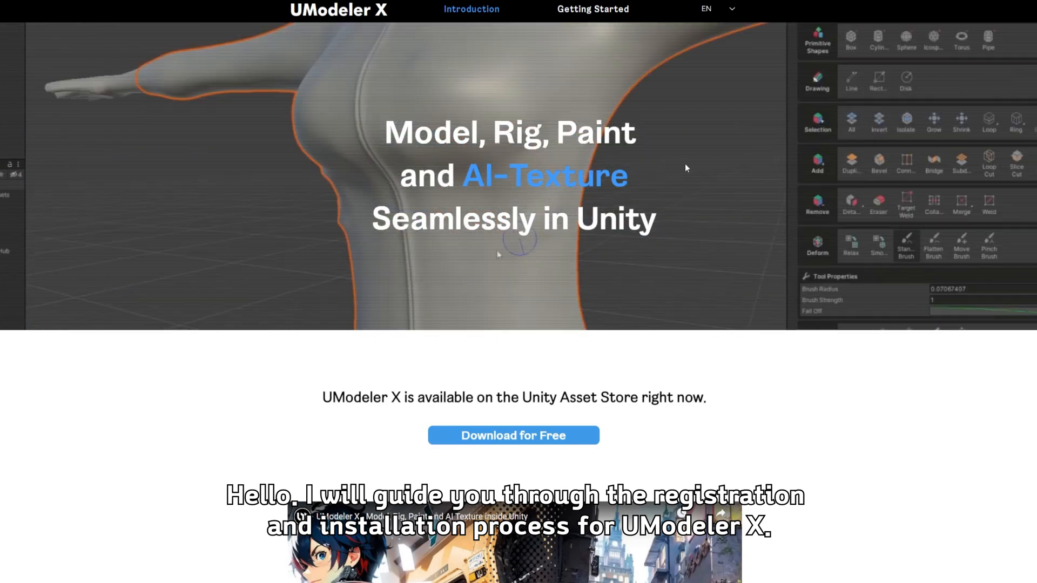
- Show the Getting Started guide's installation steps down to the Unity Asset Store button
click(592, 10)
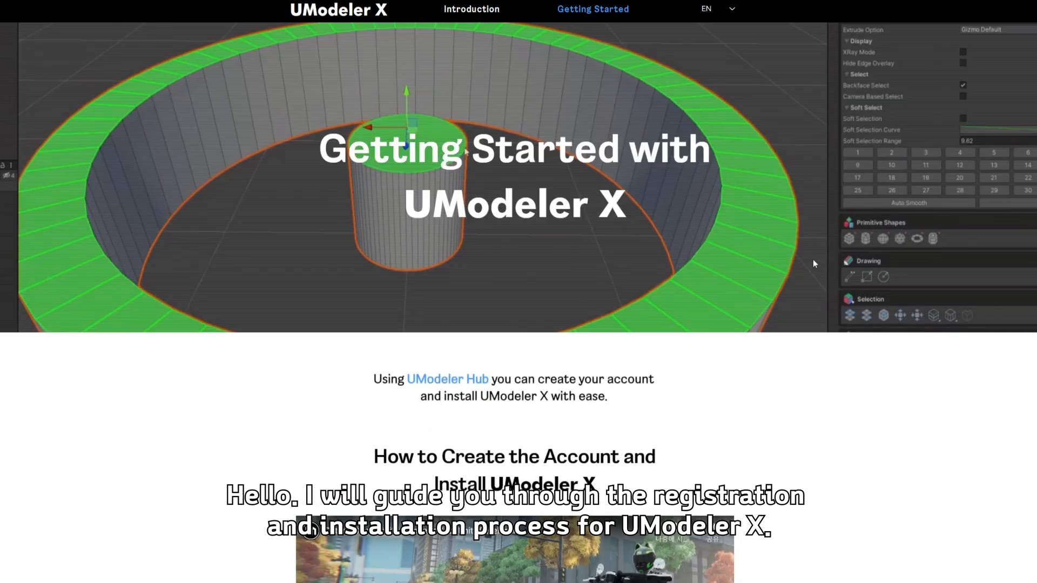
scroll(down, 3)
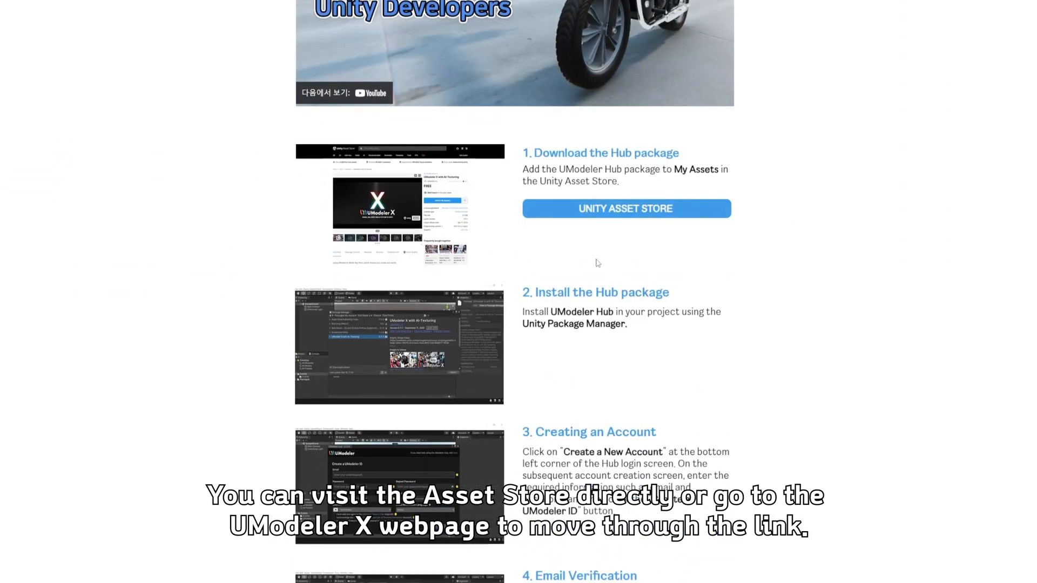
mouse_move(659, 214)
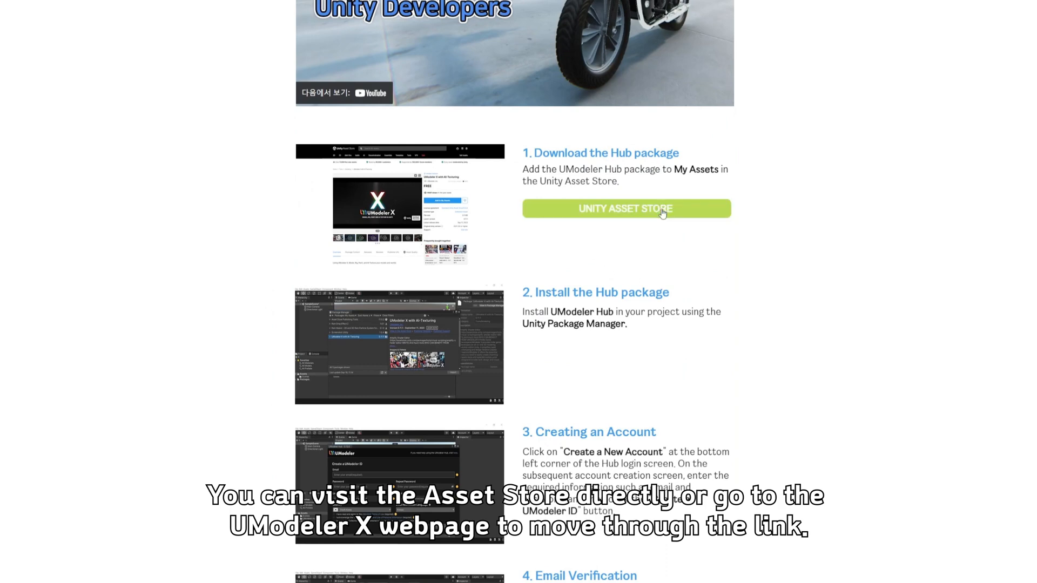
- Reach the UModeler X store listing and add it to My Assets
click(625, 209)
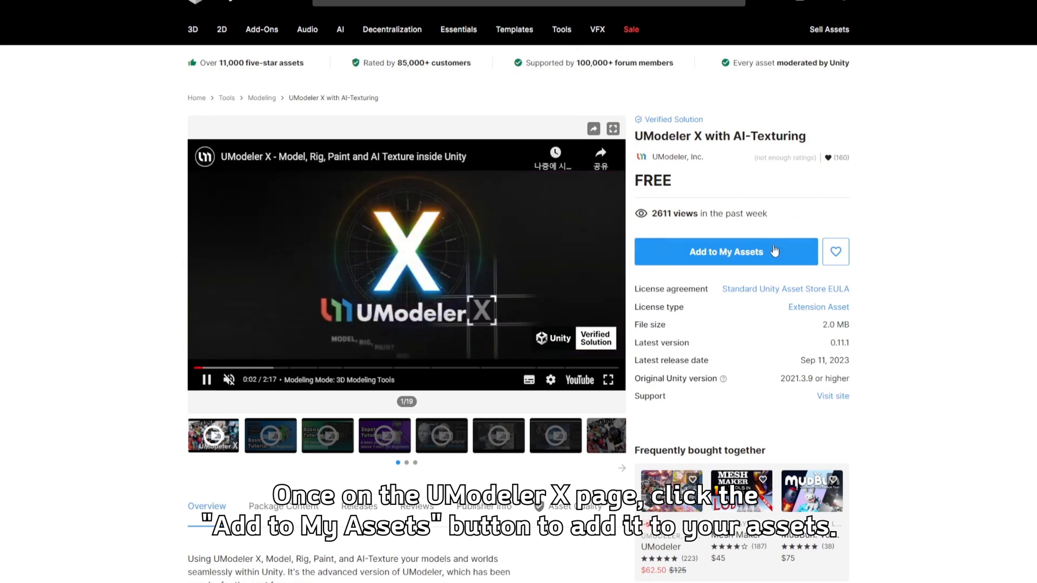
click(725, 252)
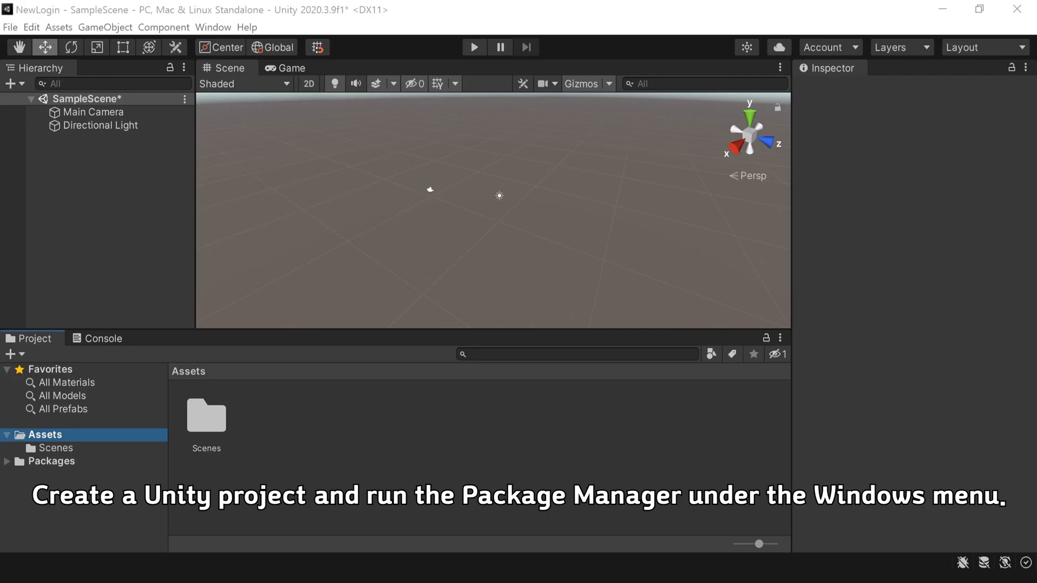
- Show the 'UModeler X with AI-Texturing' details under My Assets in Package Manager
click(213, 27)
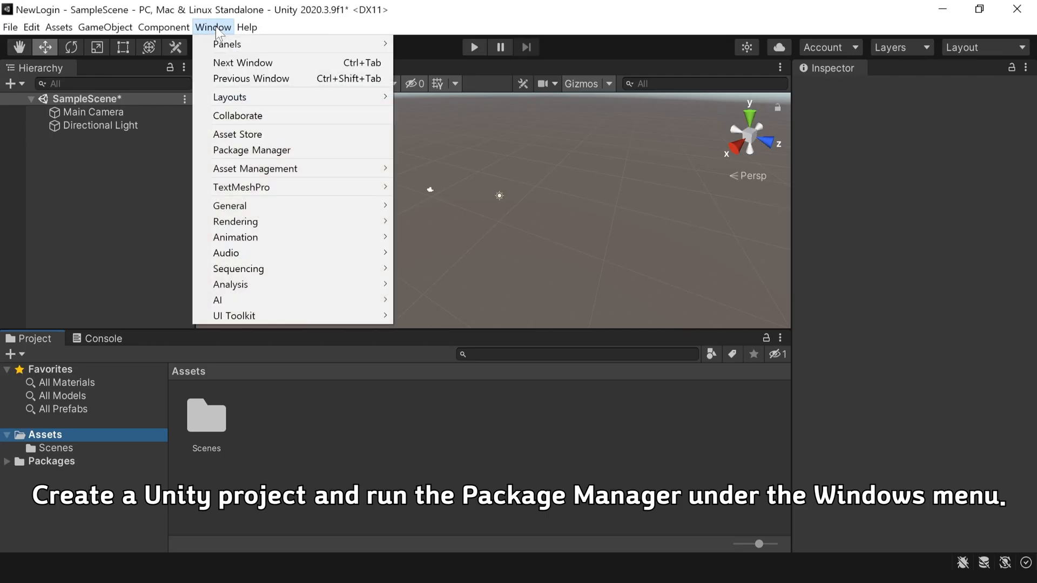
click(251, 150)
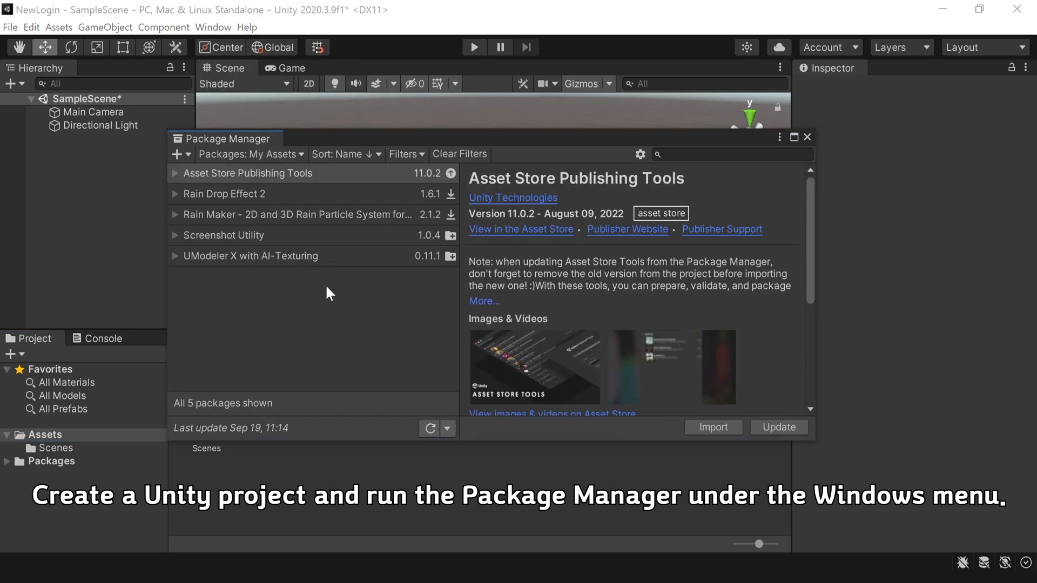
click(251, 257)
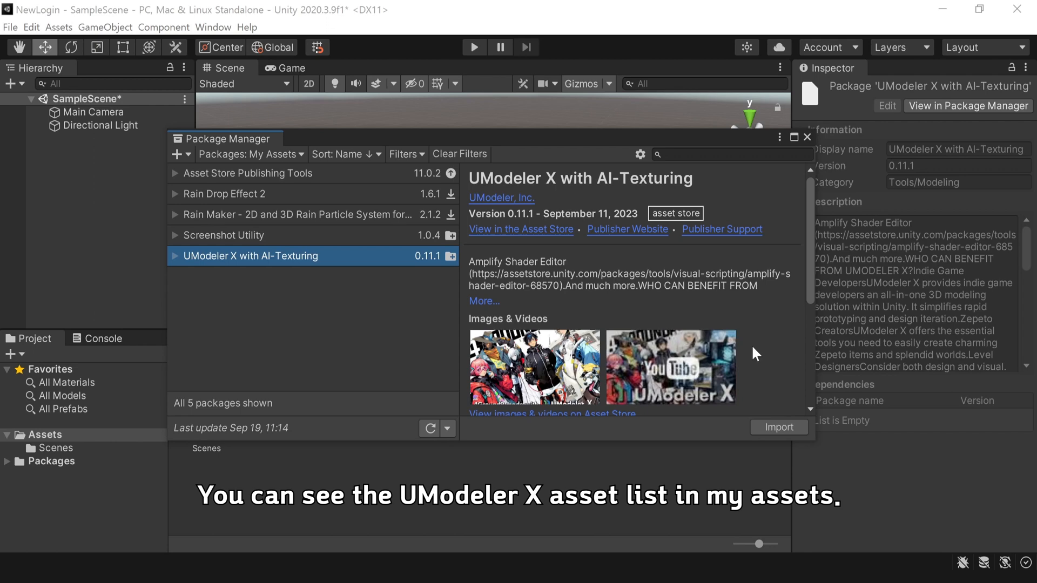
scroll(down, 3)
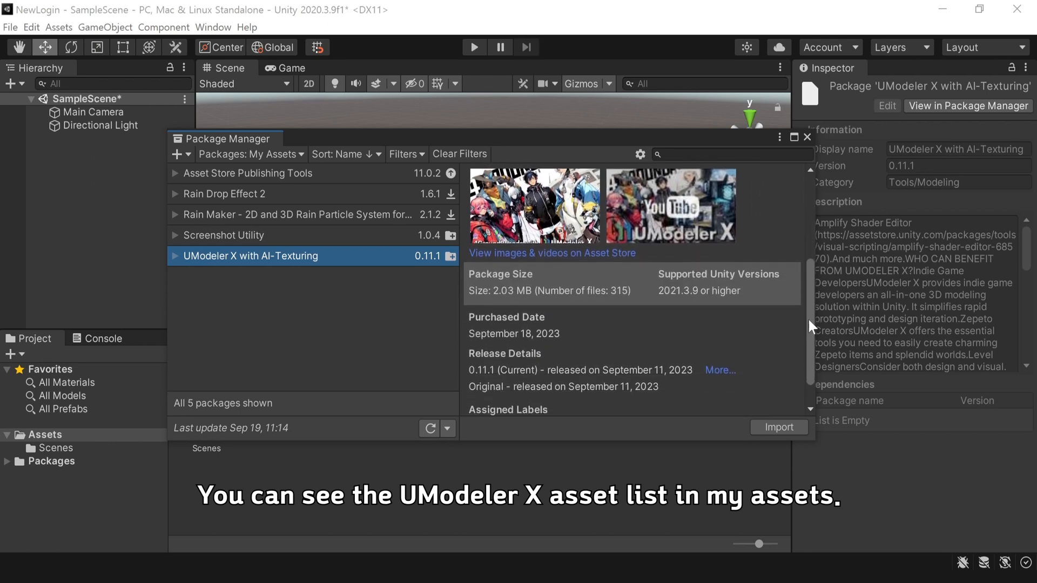
scroll(down, 3)
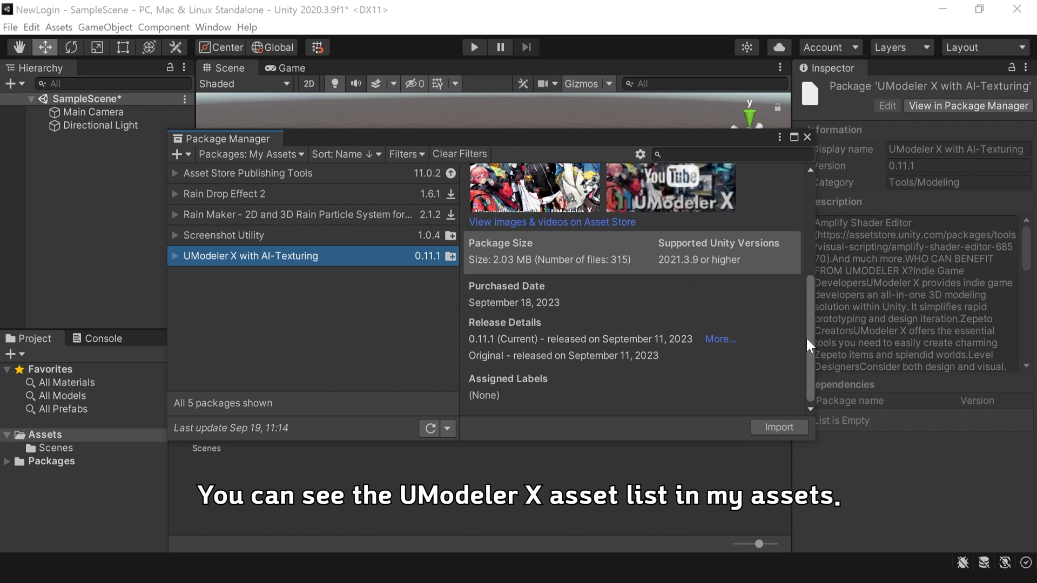
mouse_move(810, 359)
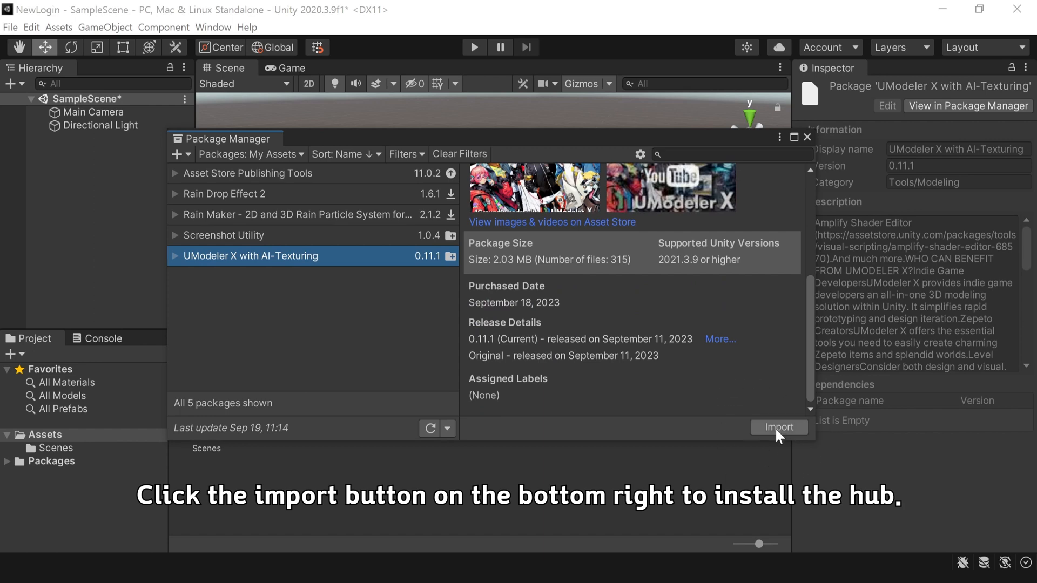
- Import all UModeler-Hub package files, adding the UModeler-Hub folder to Assets
click(779, 428)
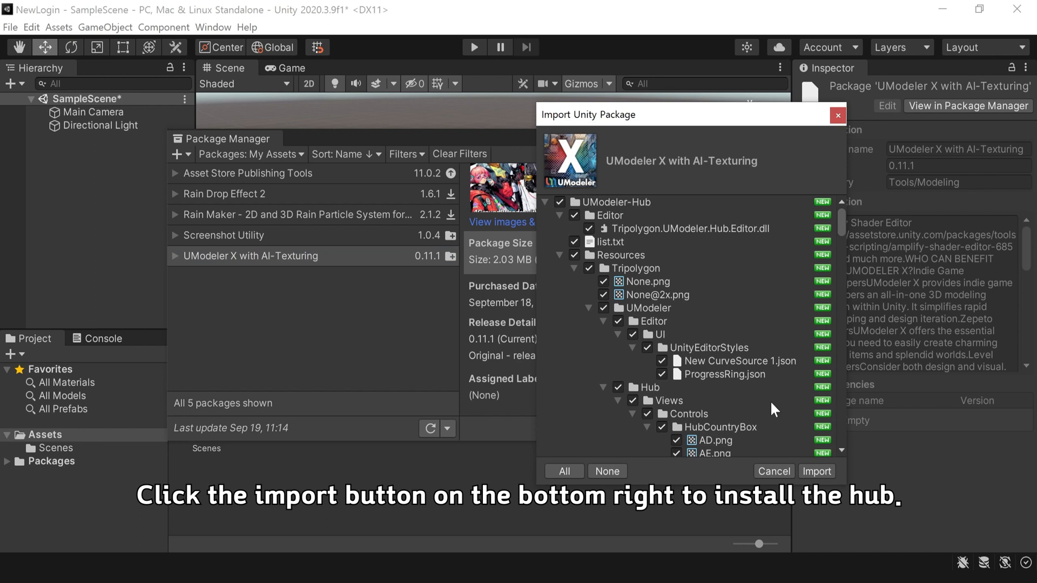
click(817, 471)
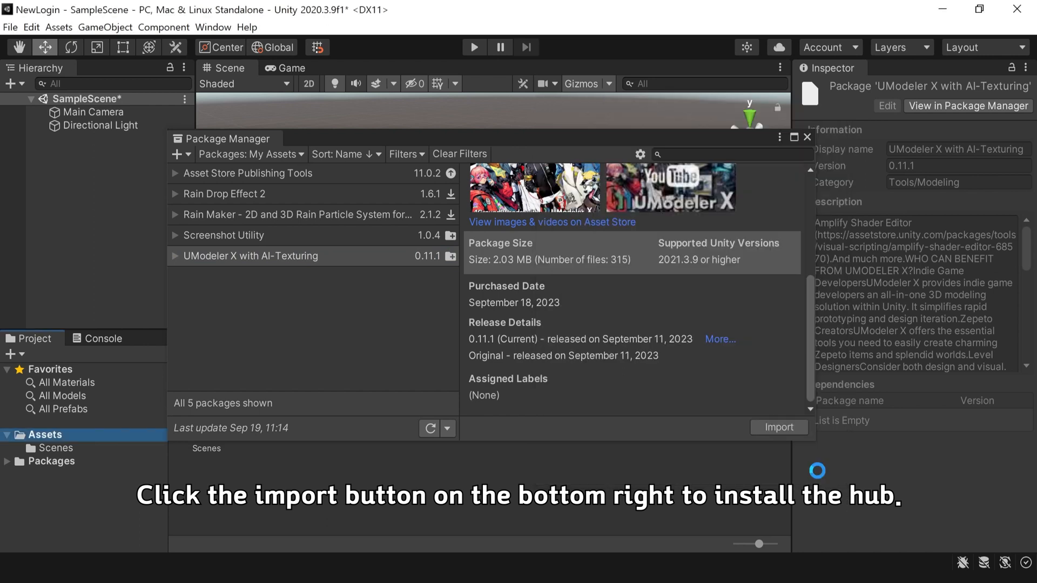
click(778, 427)
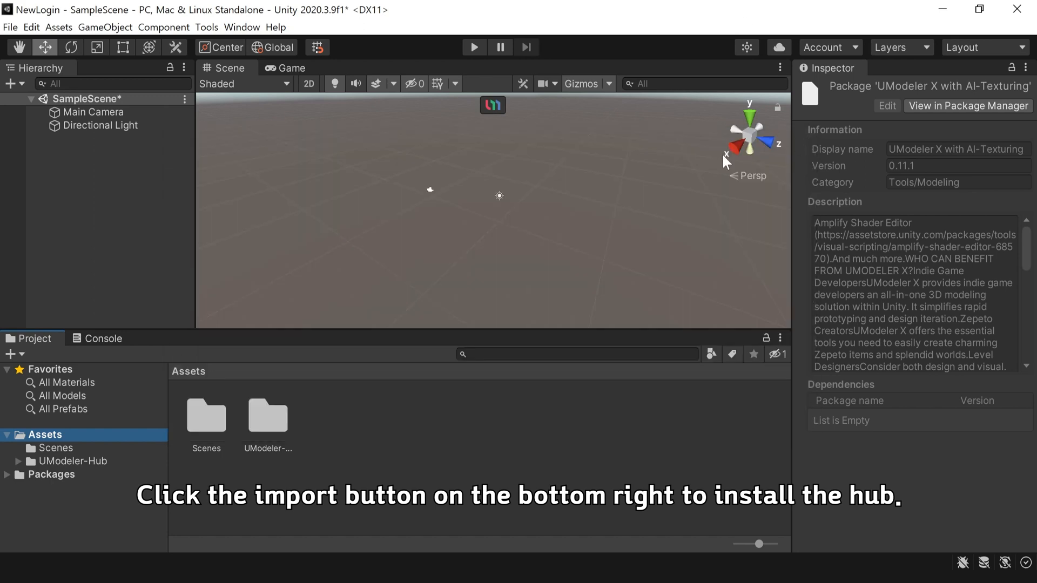
click(492, 105)
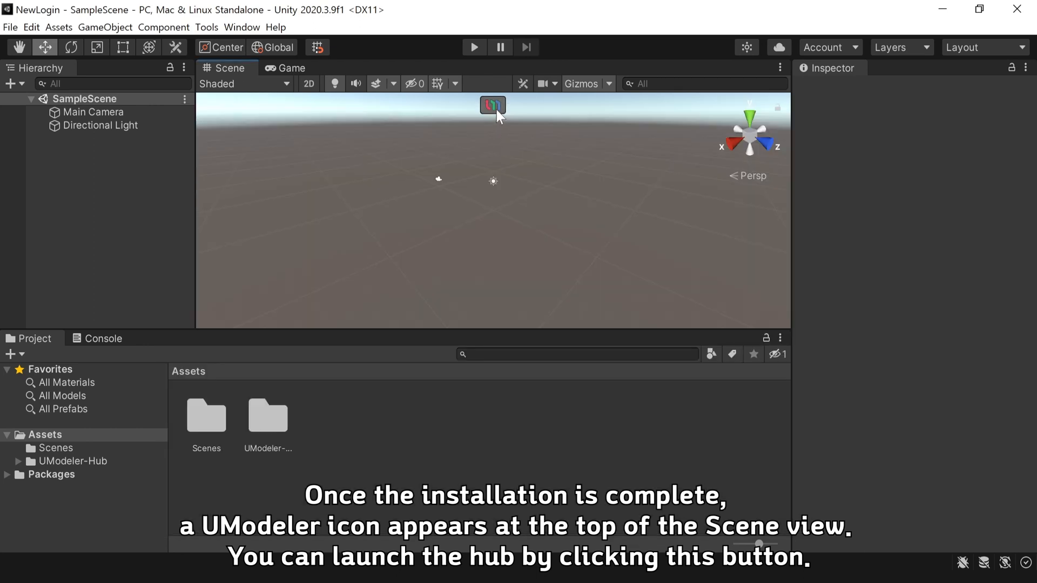
- Launch UModeler Hub from the Scene view icon to reach its login form
click(492, 105)
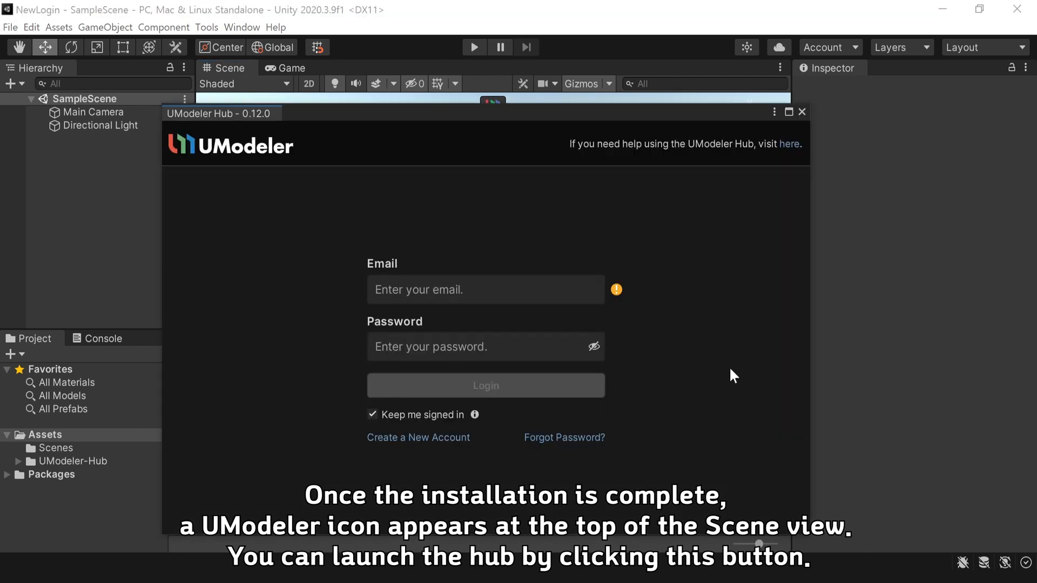
mouse_move(765, 404)
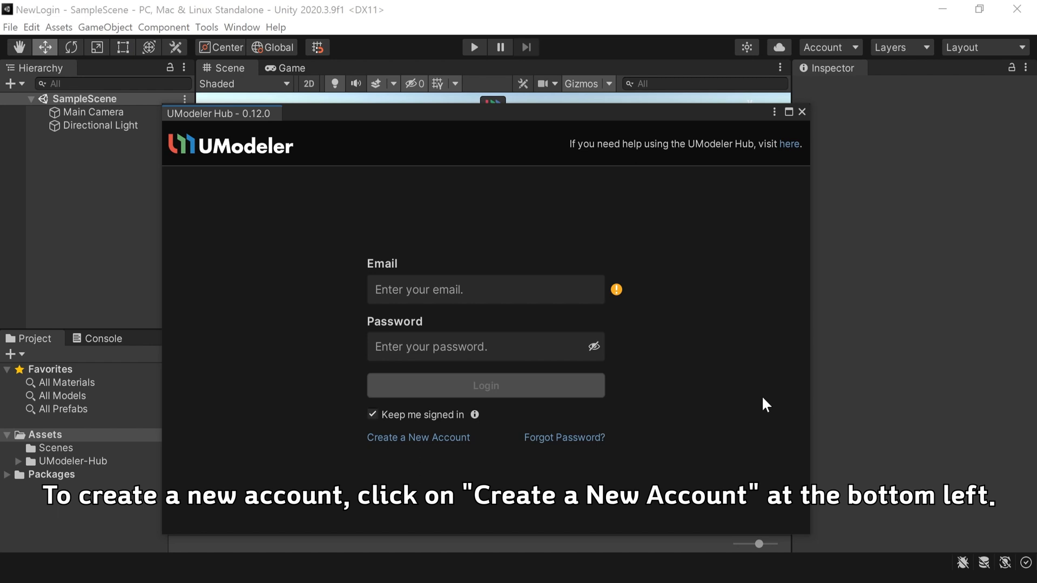
mouse_move(418, 437)
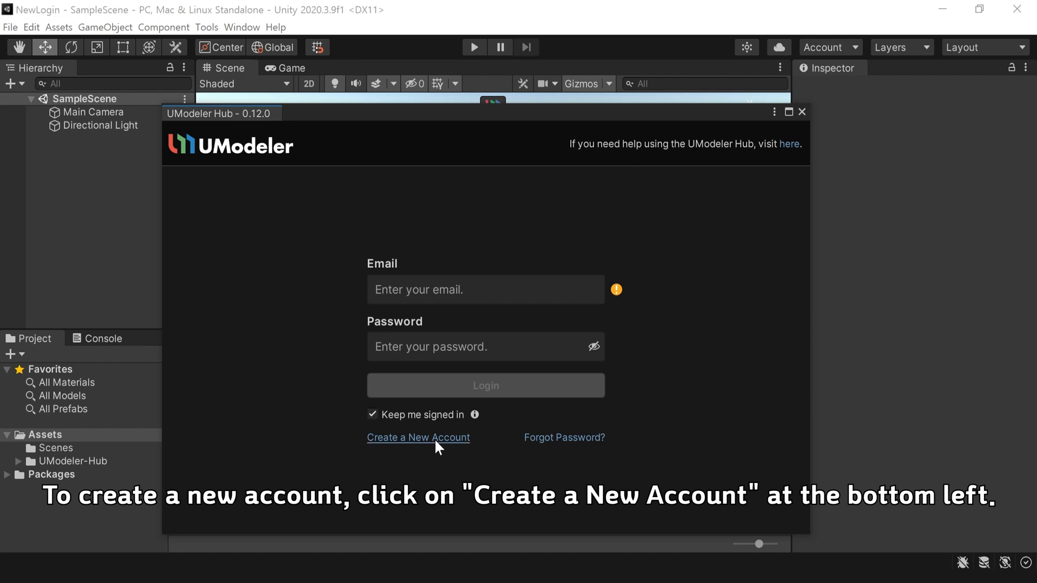
click(419, 437)
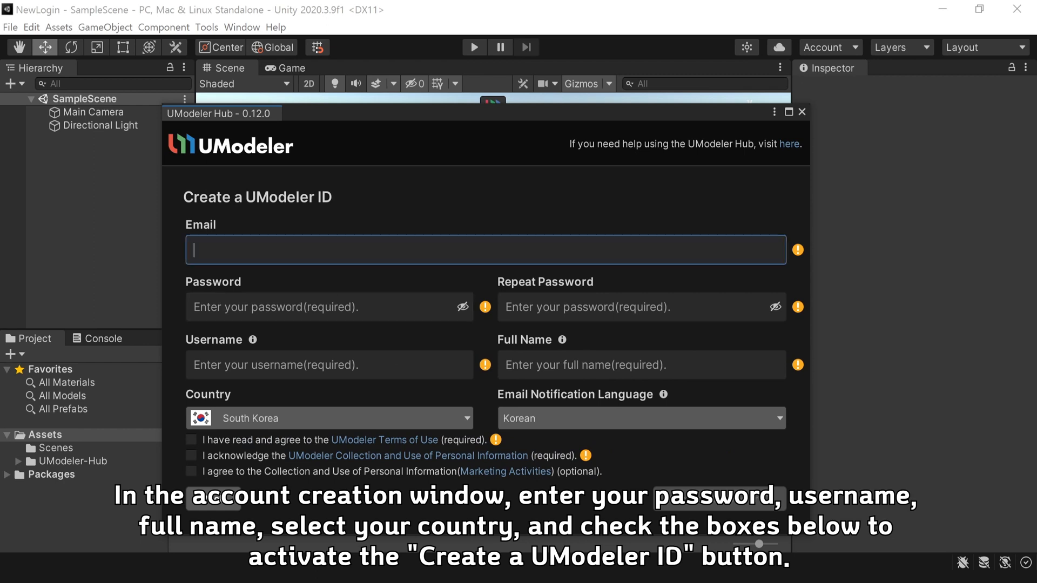
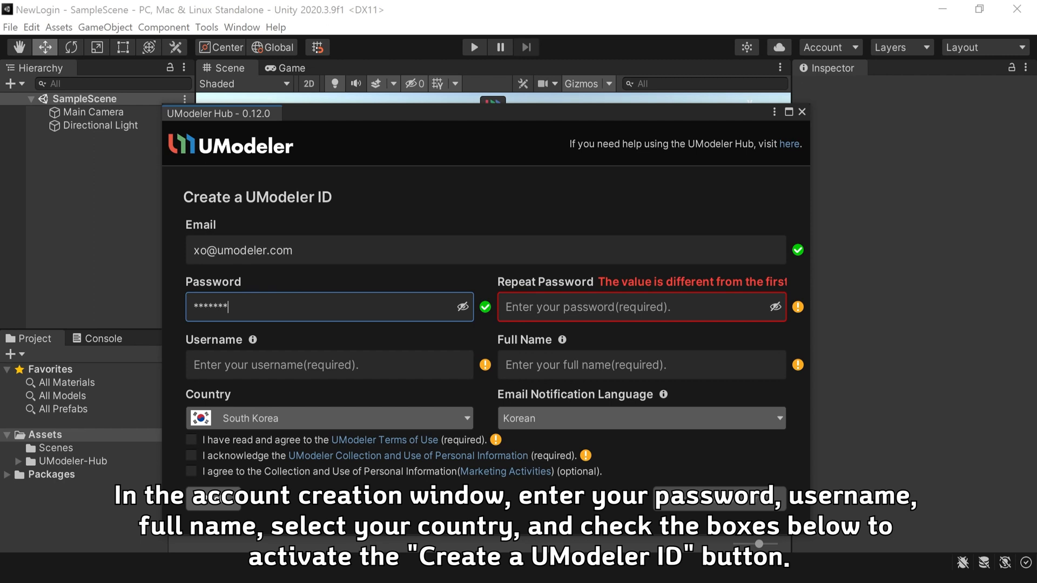
text(**)
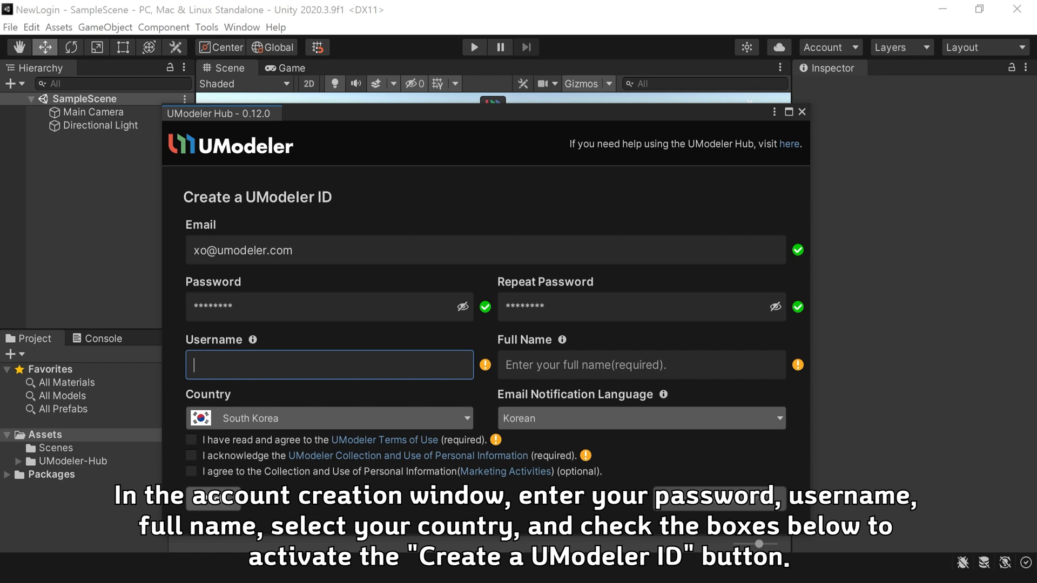
text(UModele)
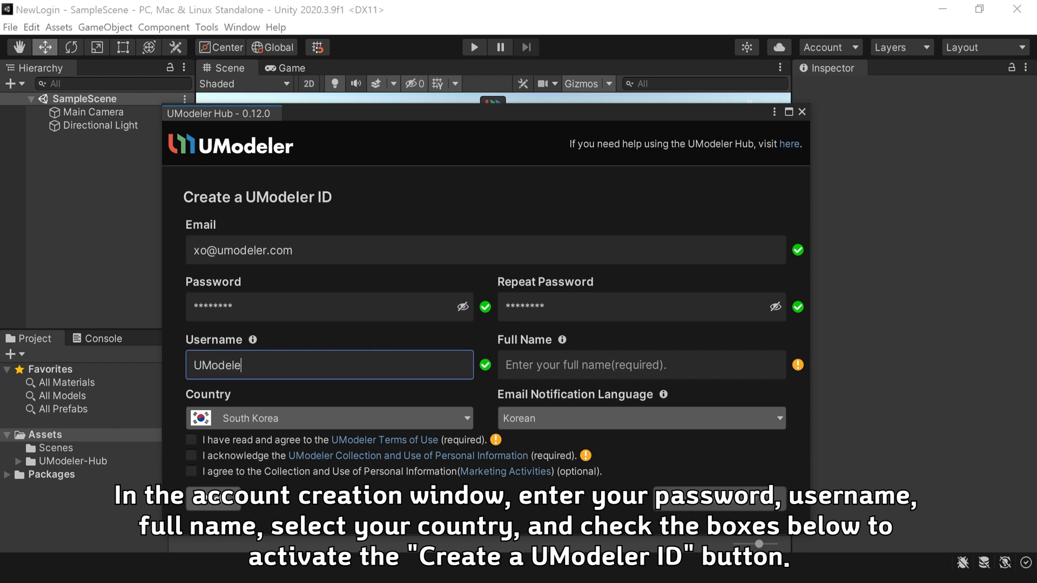
text(rUse)
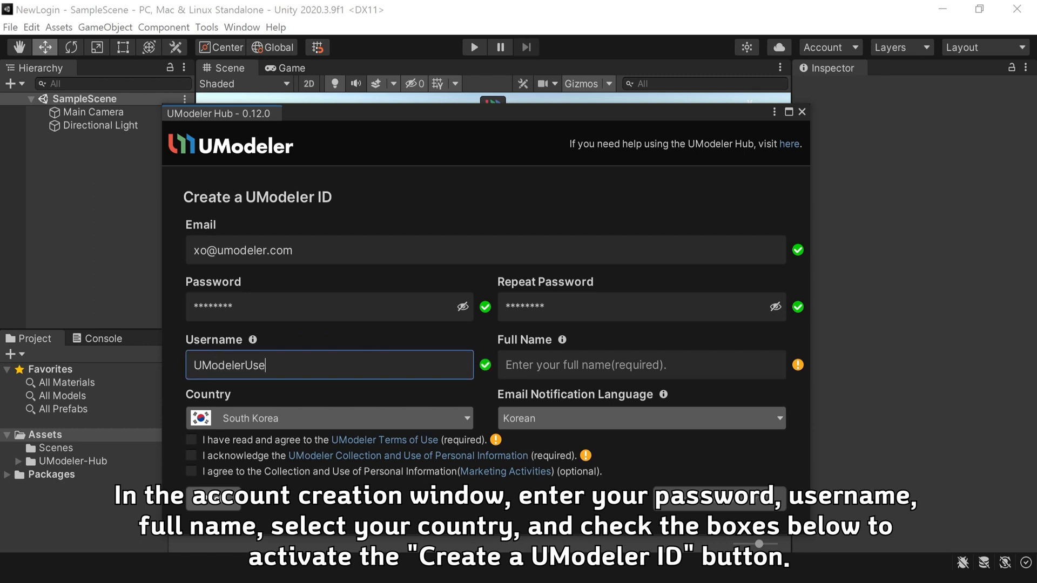
click(642, 364)
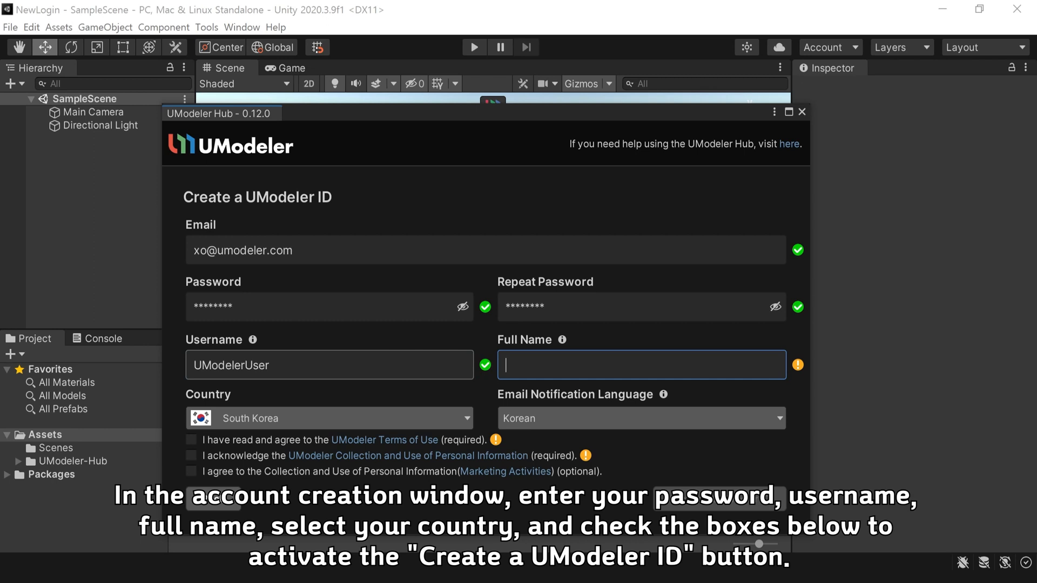
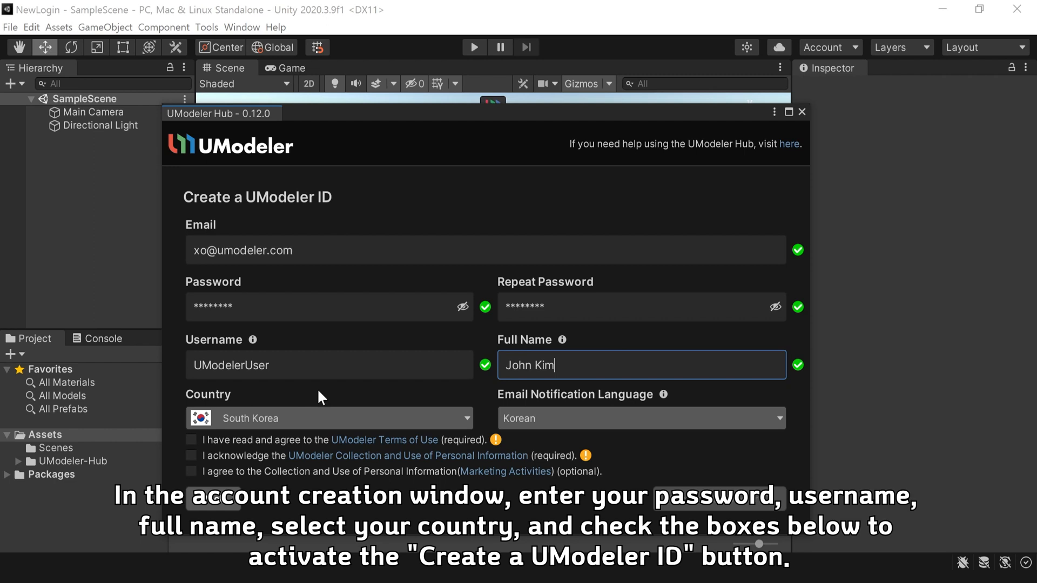
click(192, 455)
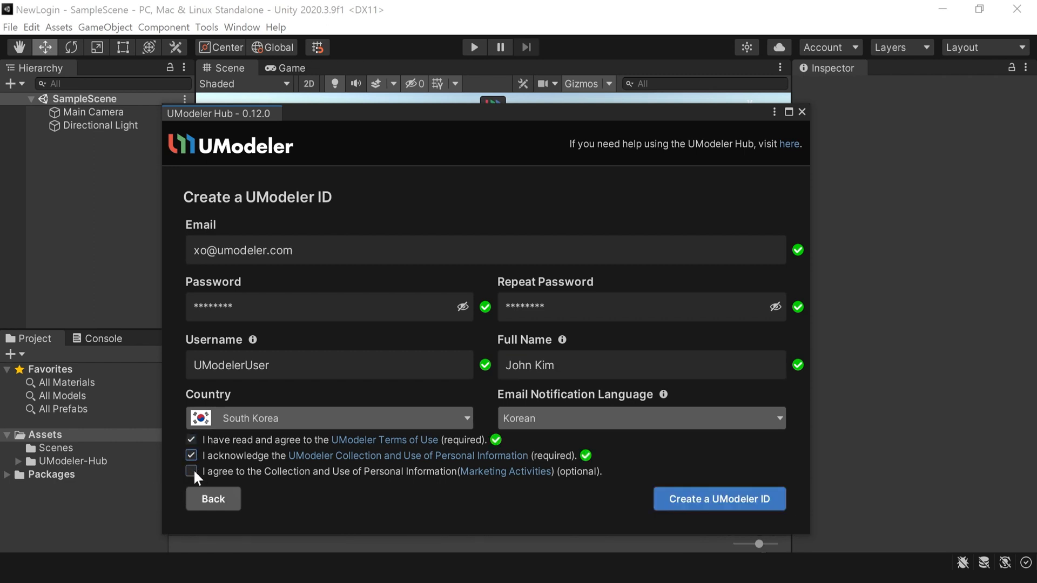
click(719, 498)
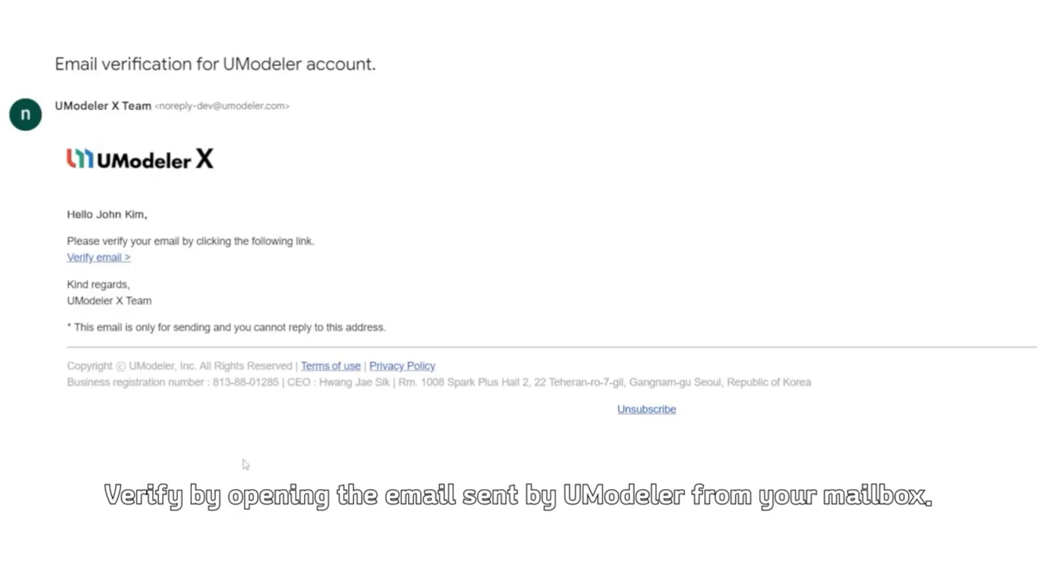
mouse_move(57, 263)
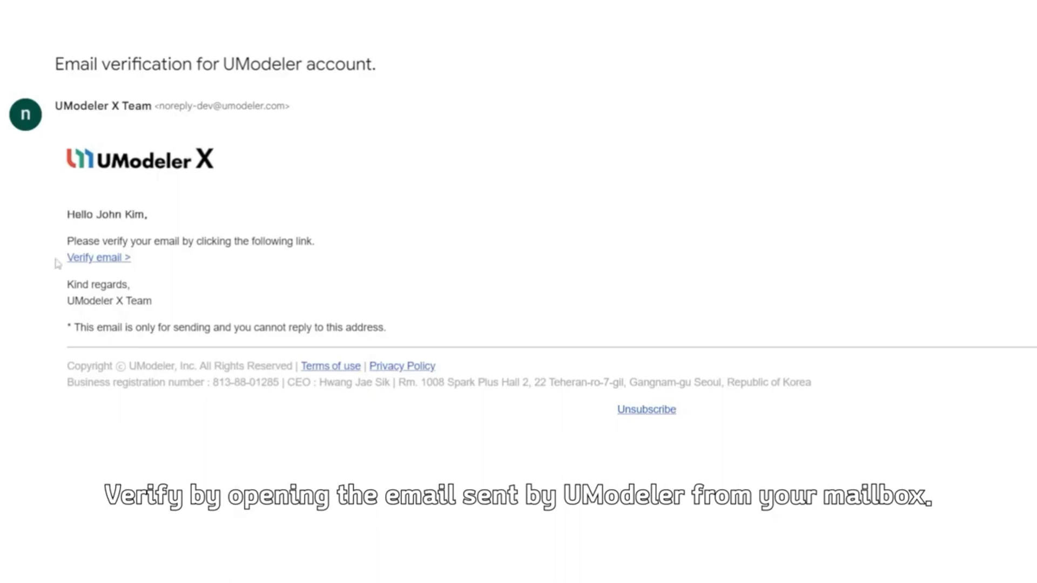
- Confirm the account's email address via the 'Verify email' link
click(98, 257)
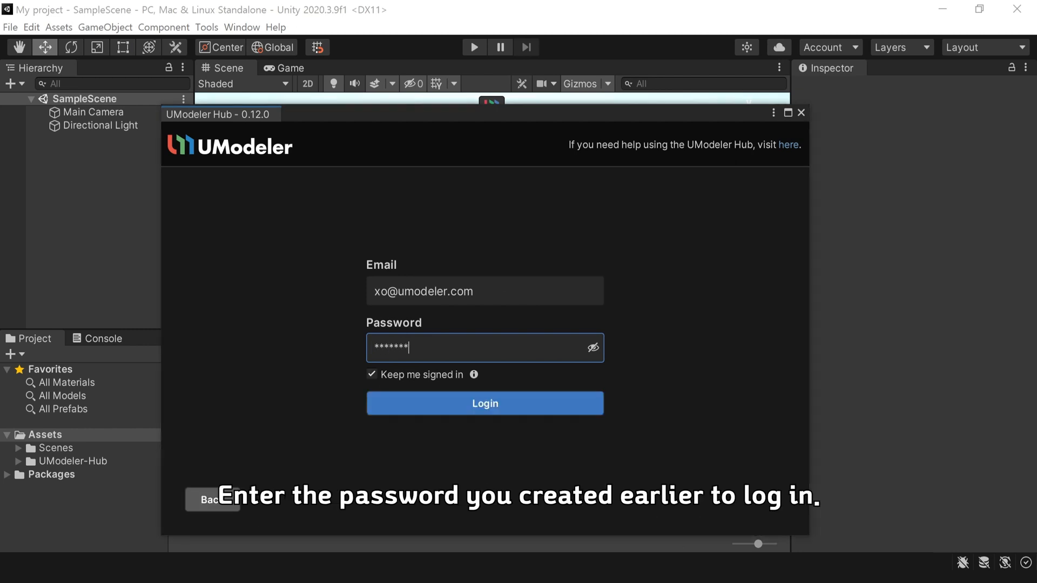
- Log in to UModeler Hub with the new account, keeping it signed in
click(485, 403)
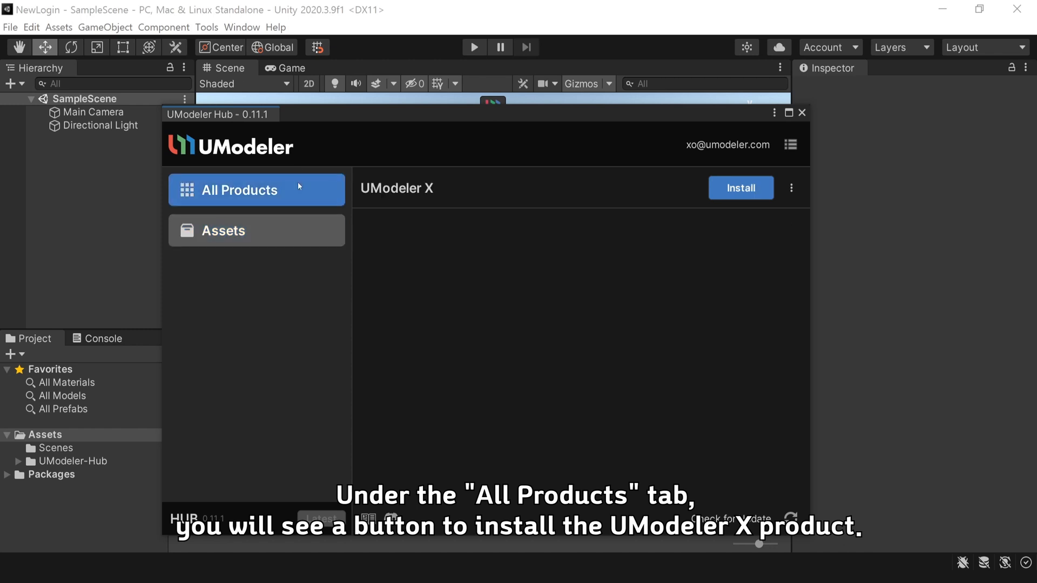
- Install UModeler X from All Products in UModeler Hub, then close the Hub window
click(256, 230)
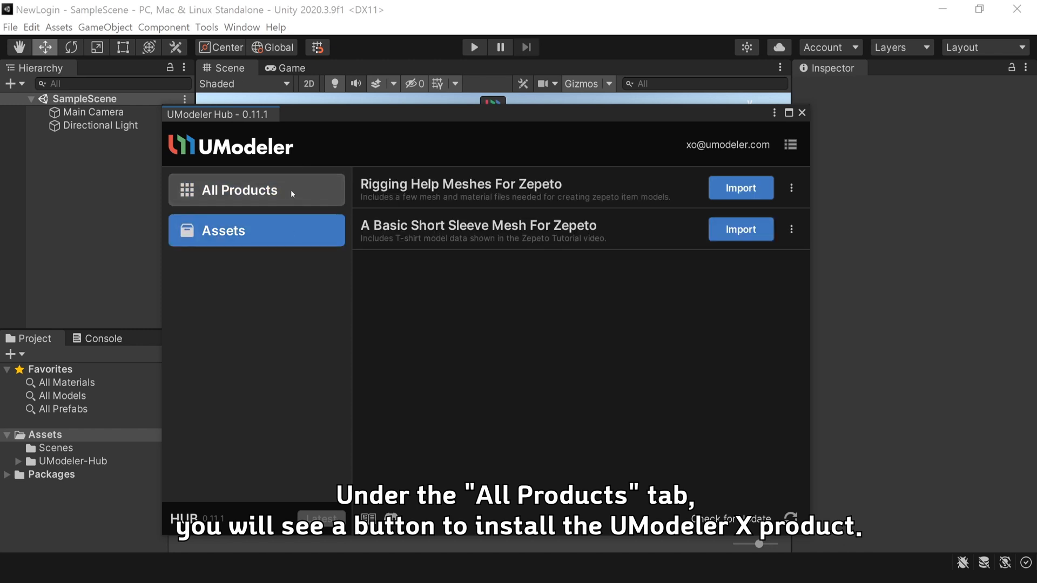
click(256, 190)
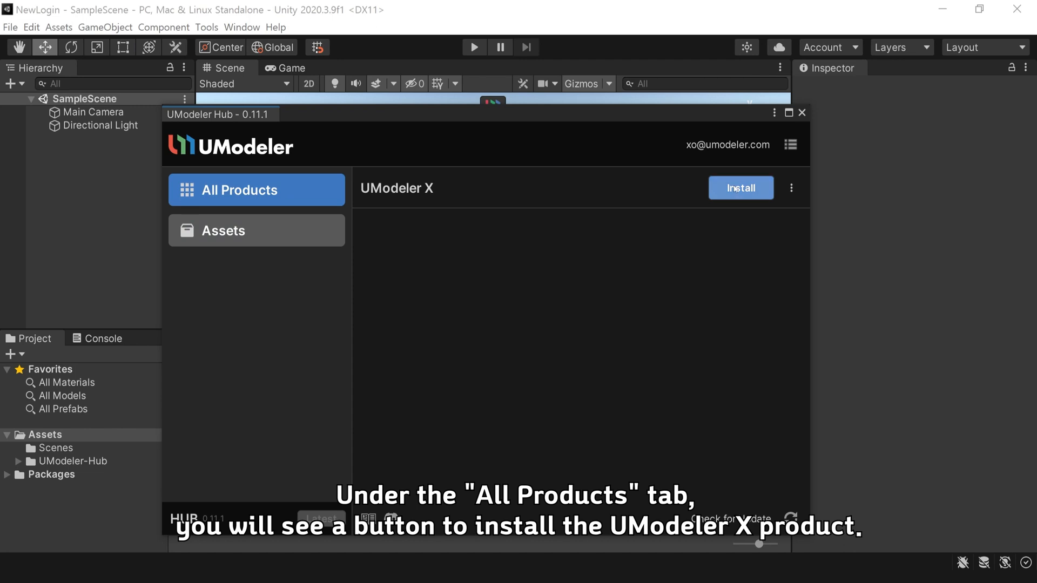
click(740, 188)
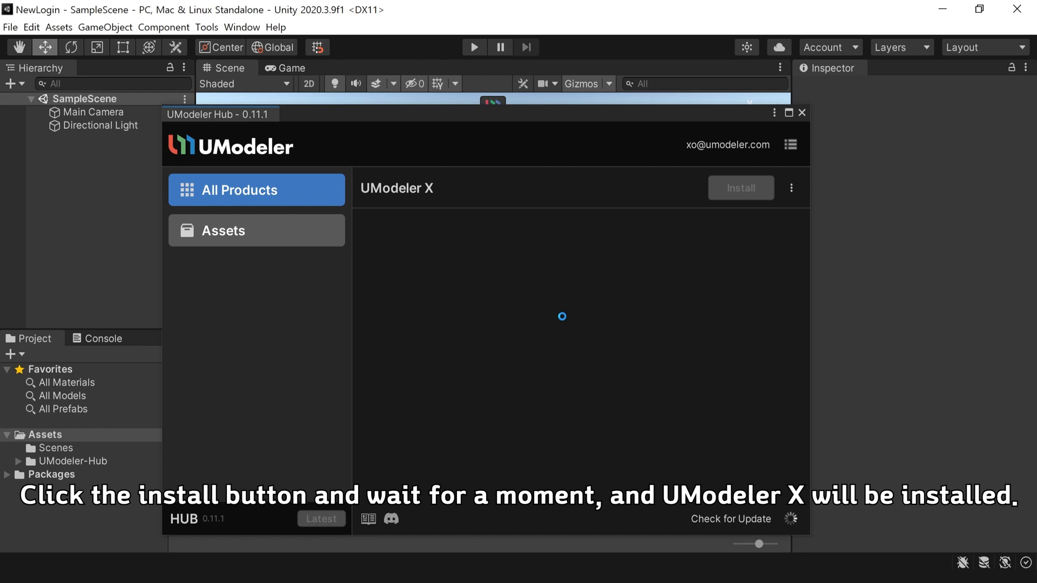
click(740, 188)
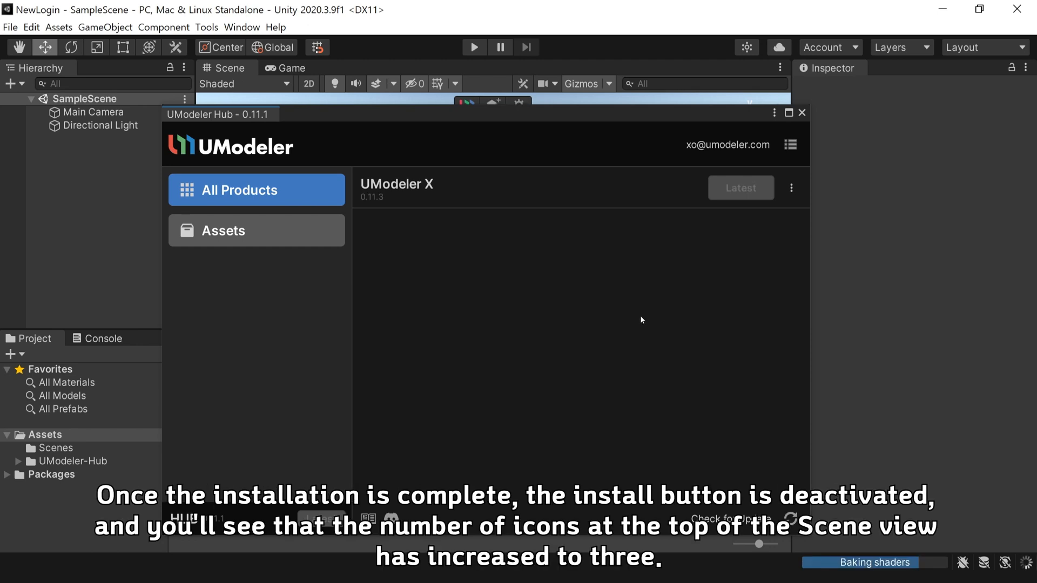
mouse_move(767, 214)
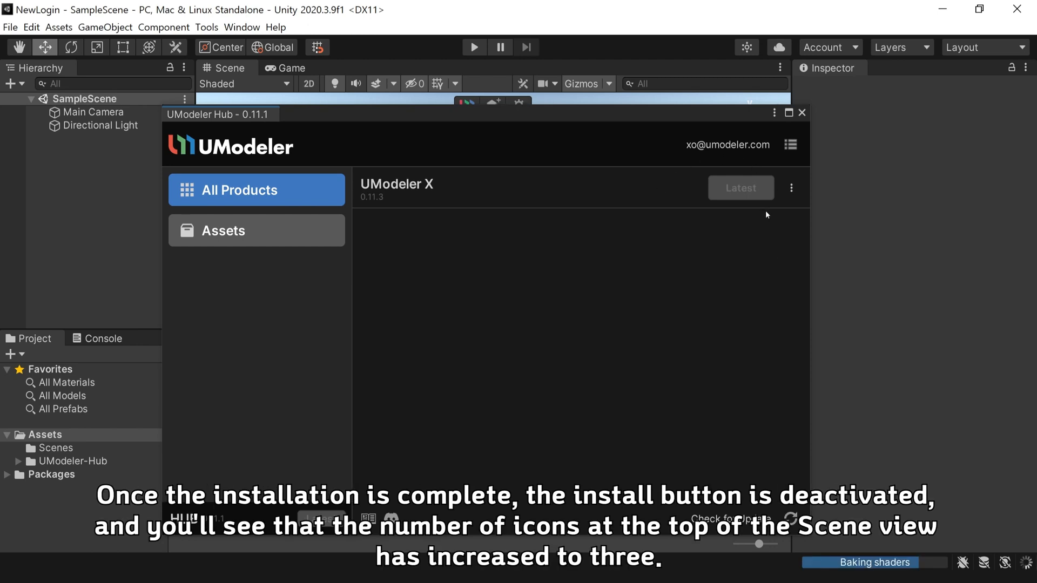
click(802, 112)
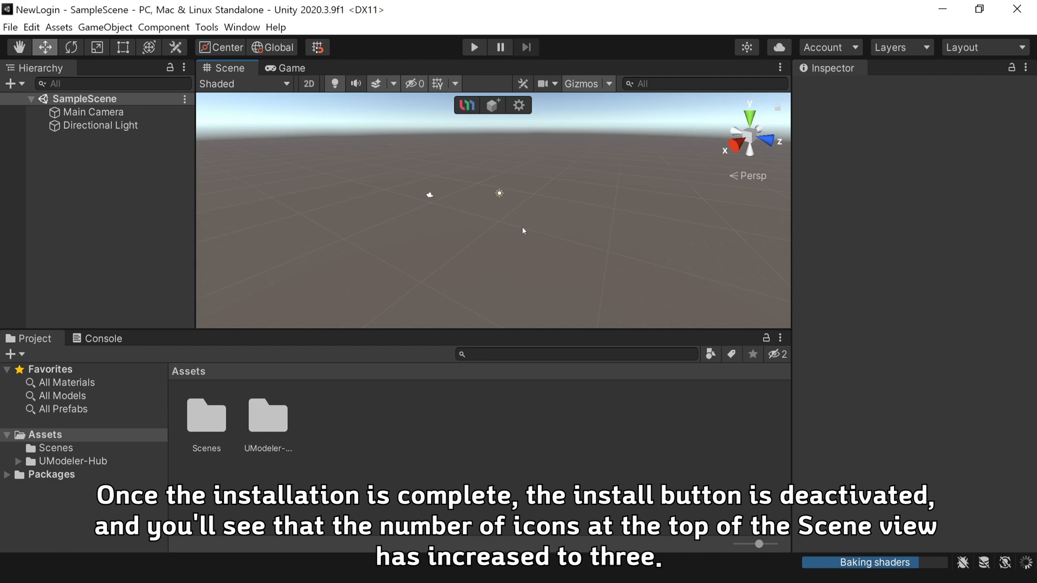
- Create a new UModelerX cube object and activate face editing mode
click(492, 105)
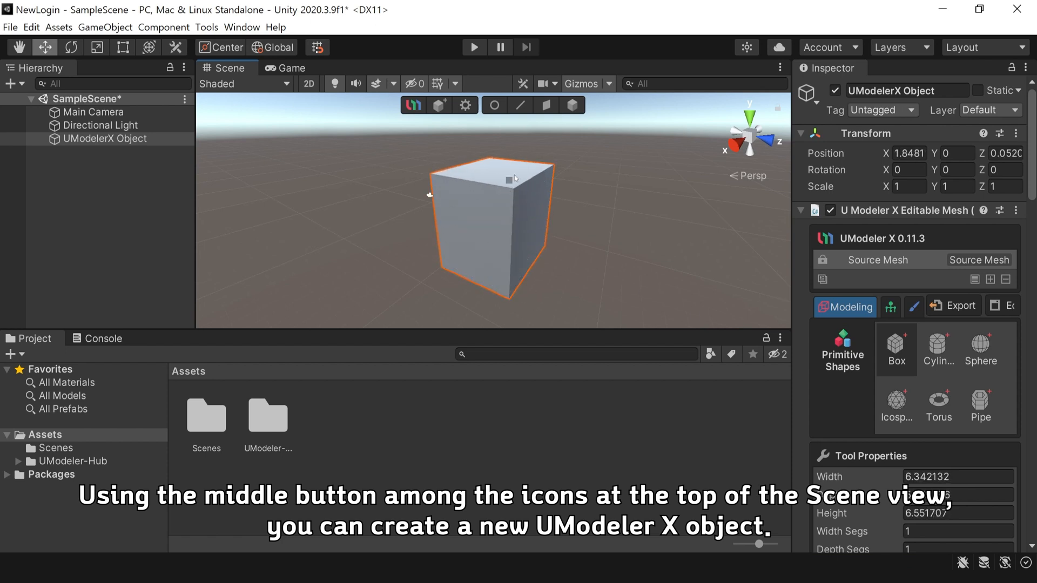
click(493, 106)
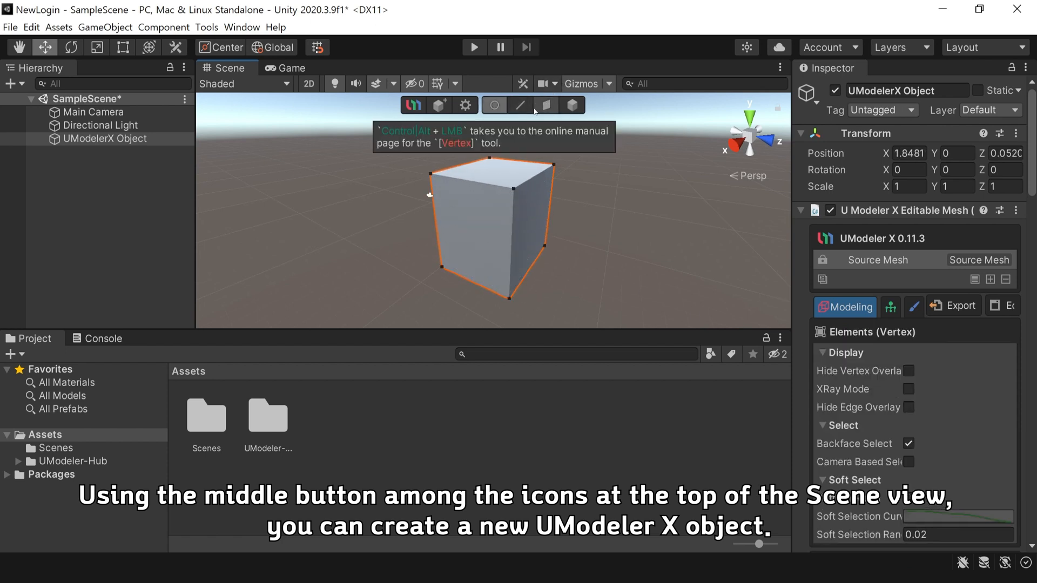
click(545, 105)
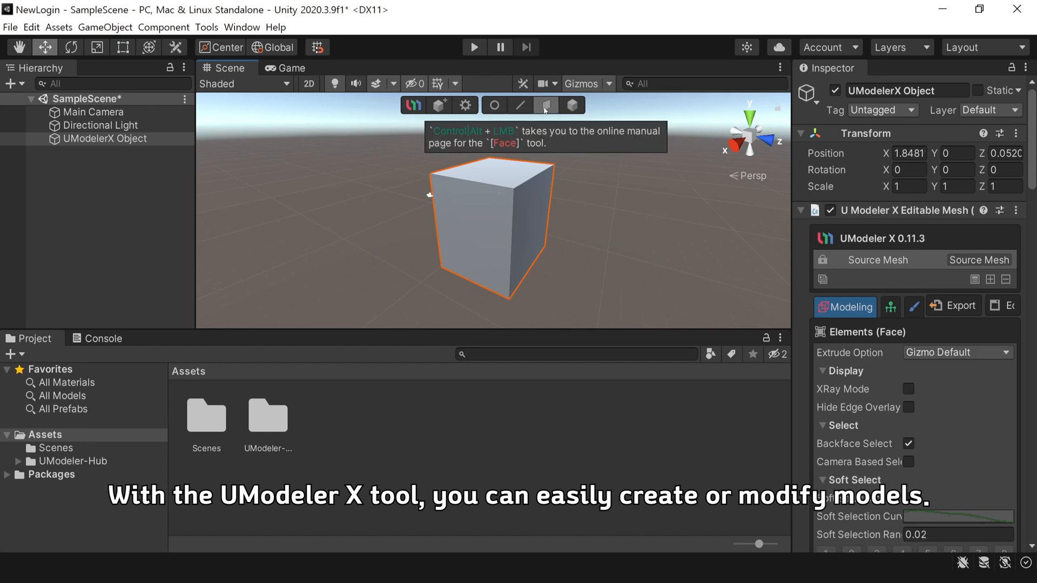